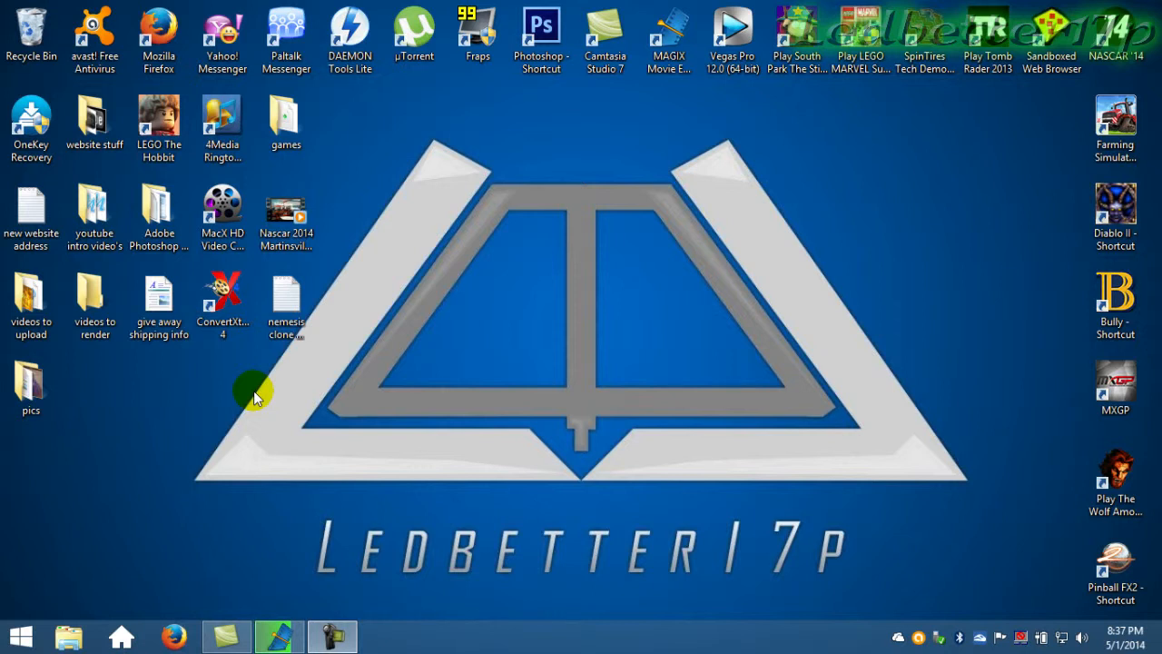
pyautogui.moveTo(233, 407)
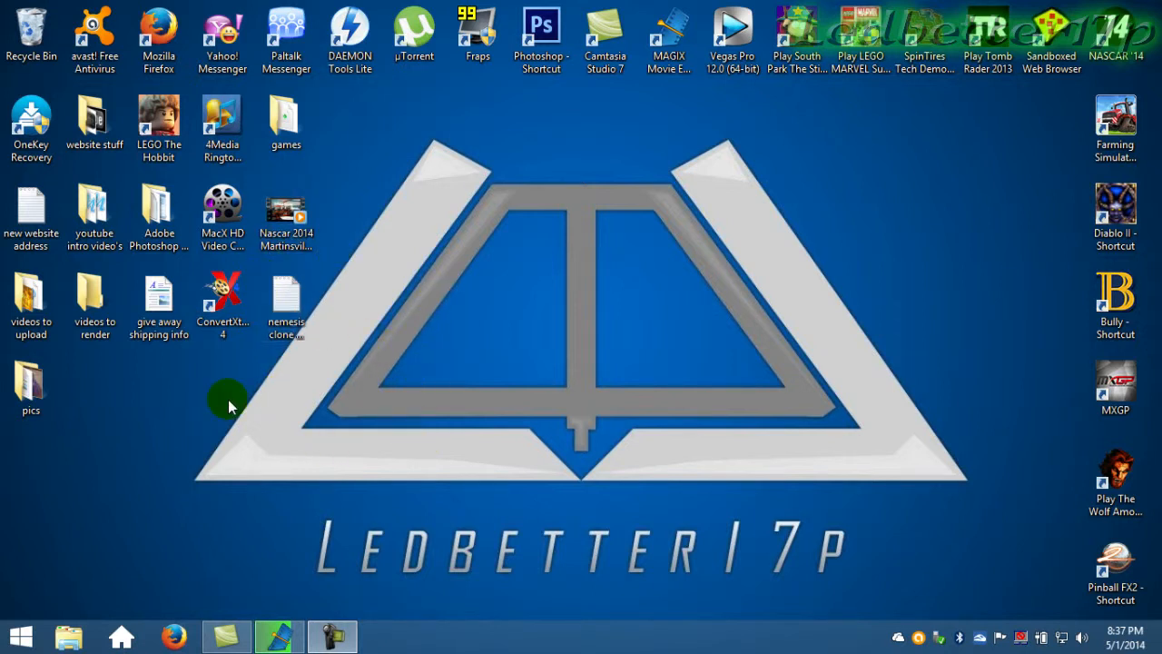
pyautogui.moveTo(531, 323)
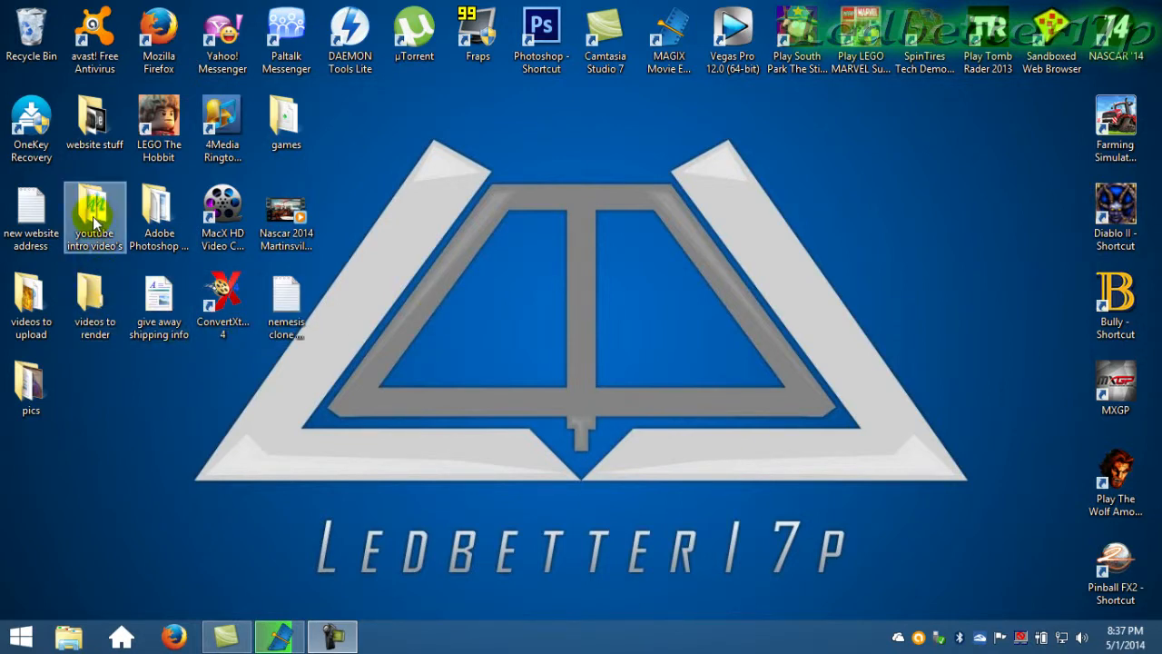
# Step: Open the youtube intro video's folder and select all 27 files in it
pyautogui.doubleClick(94, 209)
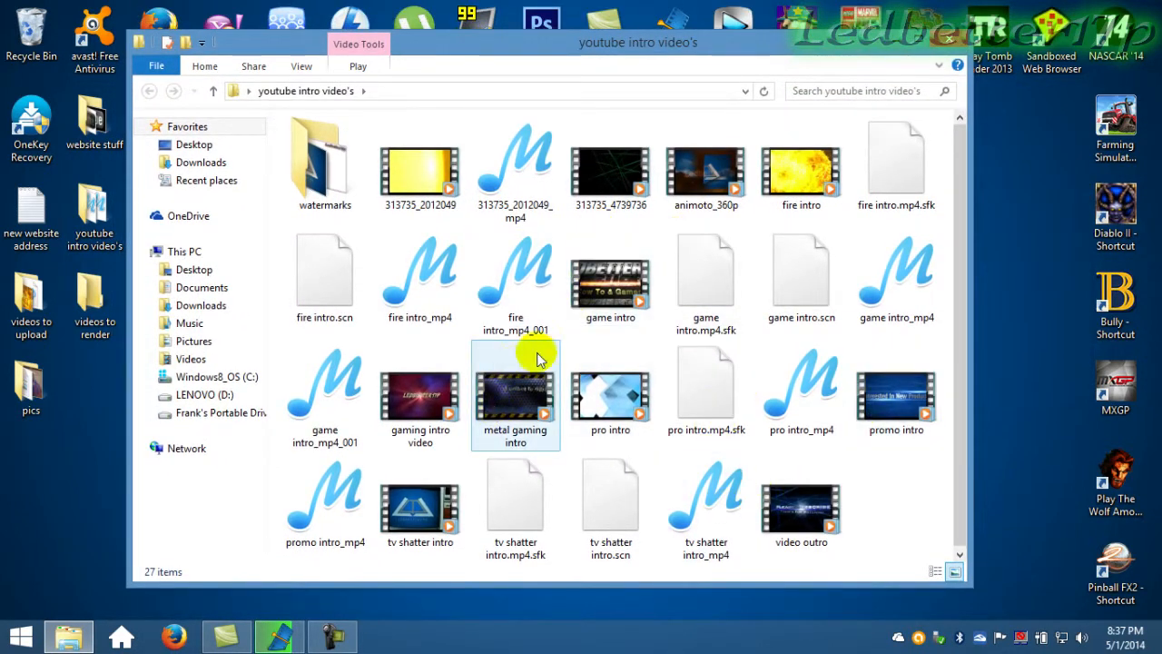
pyautogui.click(324, 163)
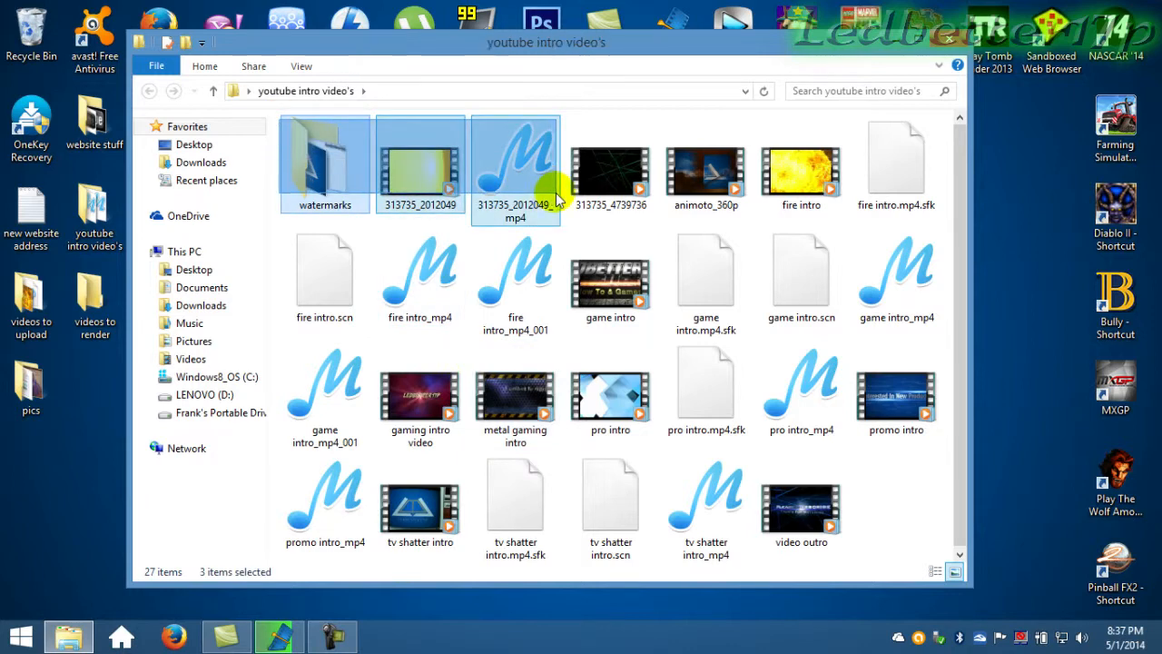
pyautogui.press('ctrl+a')
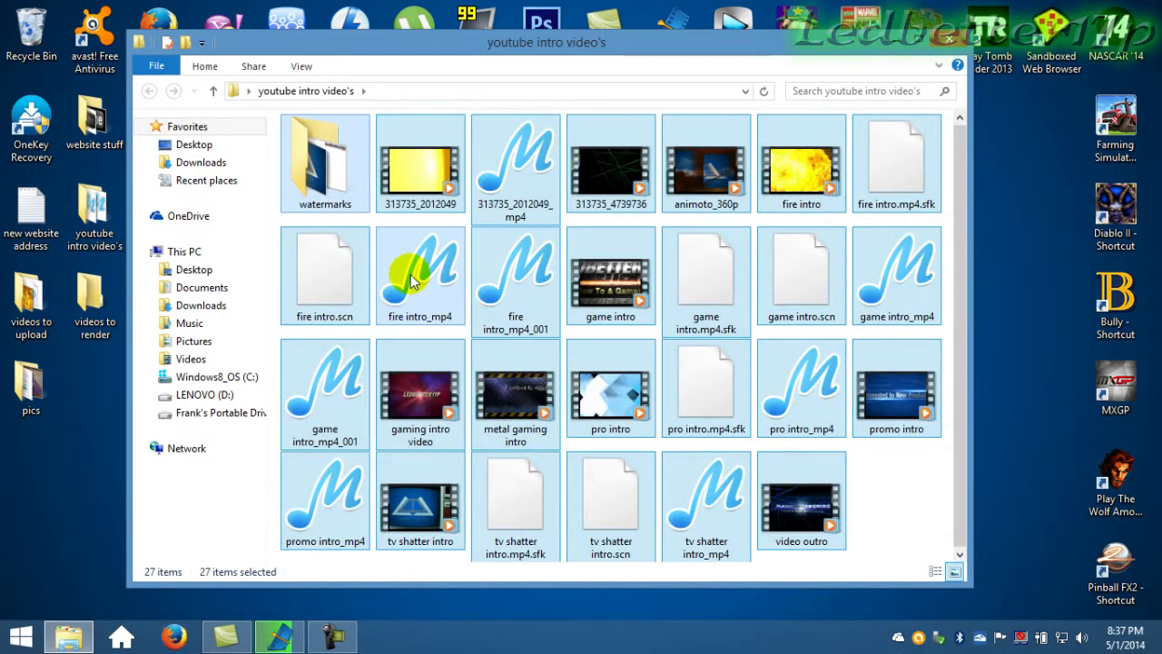
pyautogui.moveTo(531, 489)
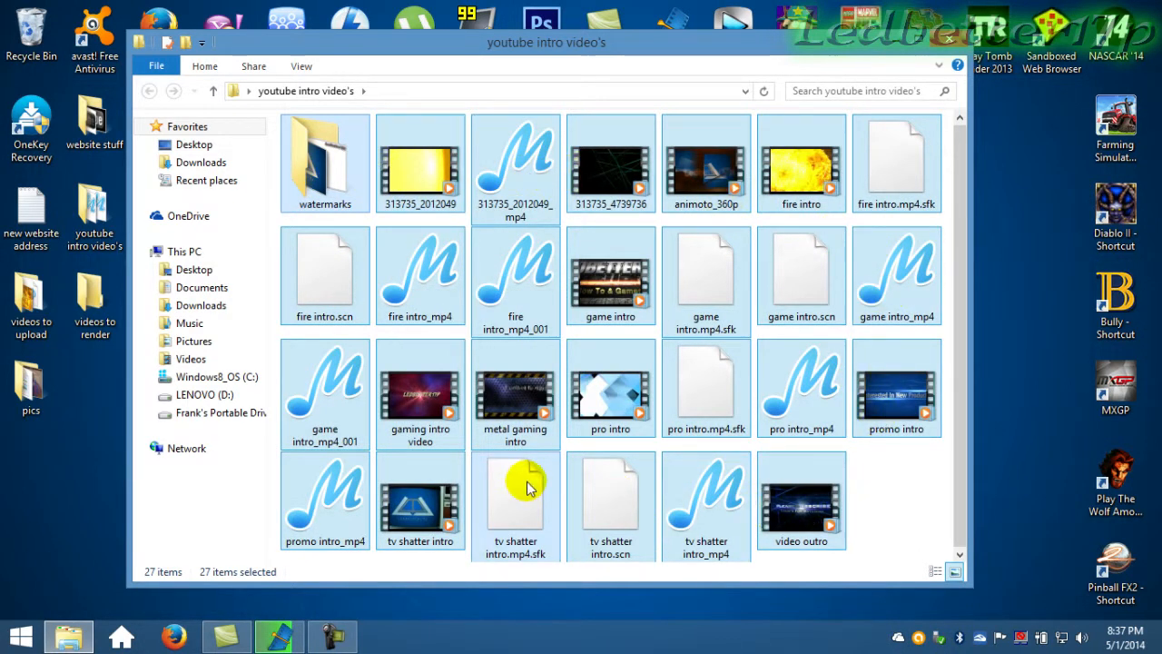
pyautogui.moveTo(396, 181)
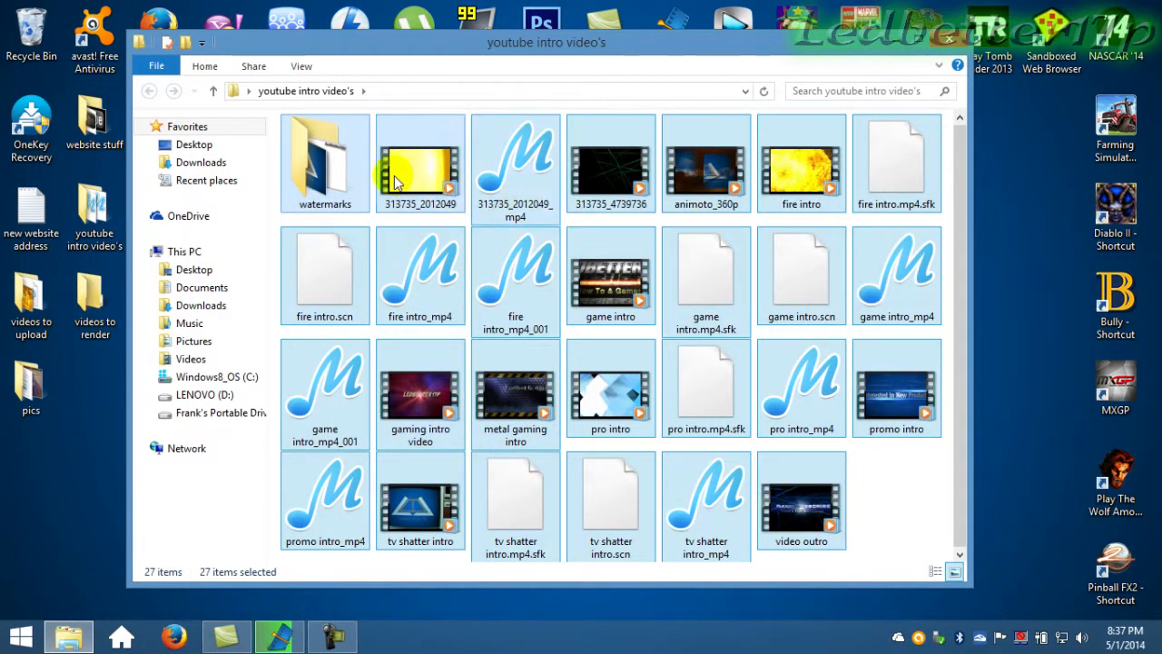
pyautogui.moveTo(354, 173)
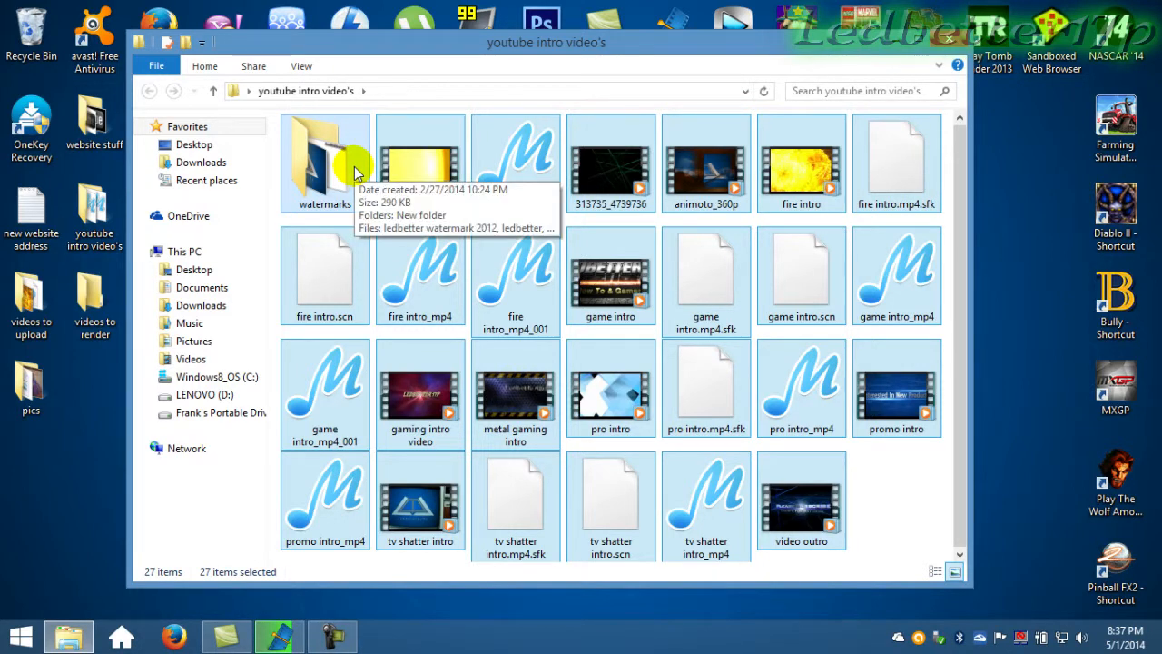
pyautogui.moveTo(972, 240)
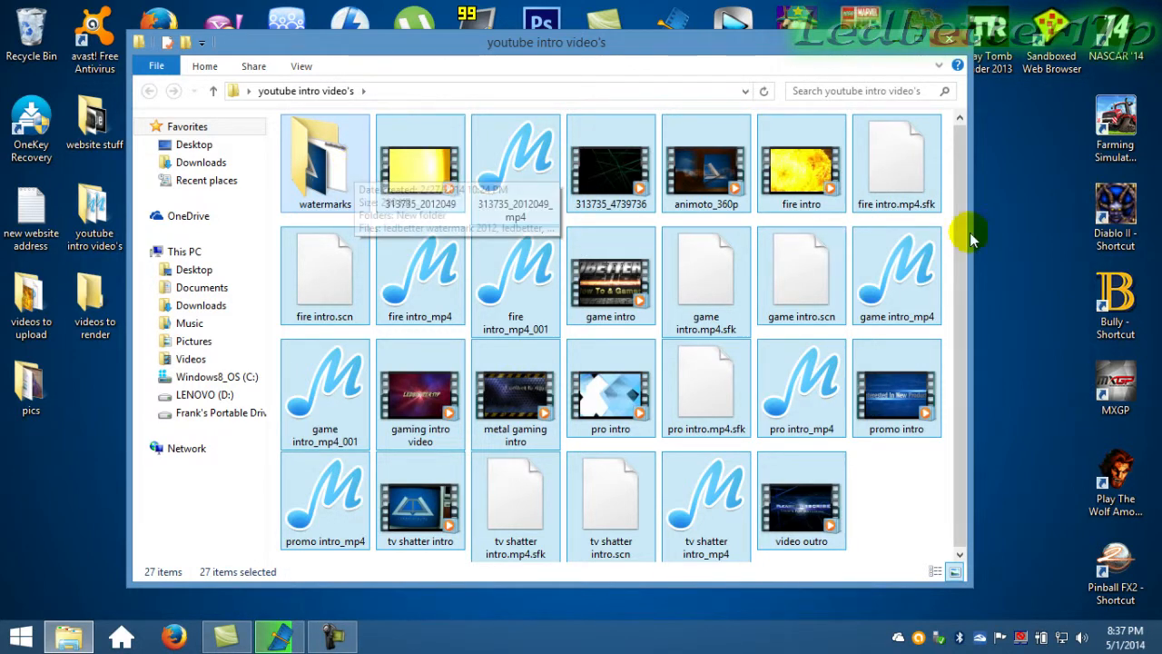
# Step: Start Add to archive on the selection, then cancel it and close Explorer
pyautogui.rightClick(422, 164)
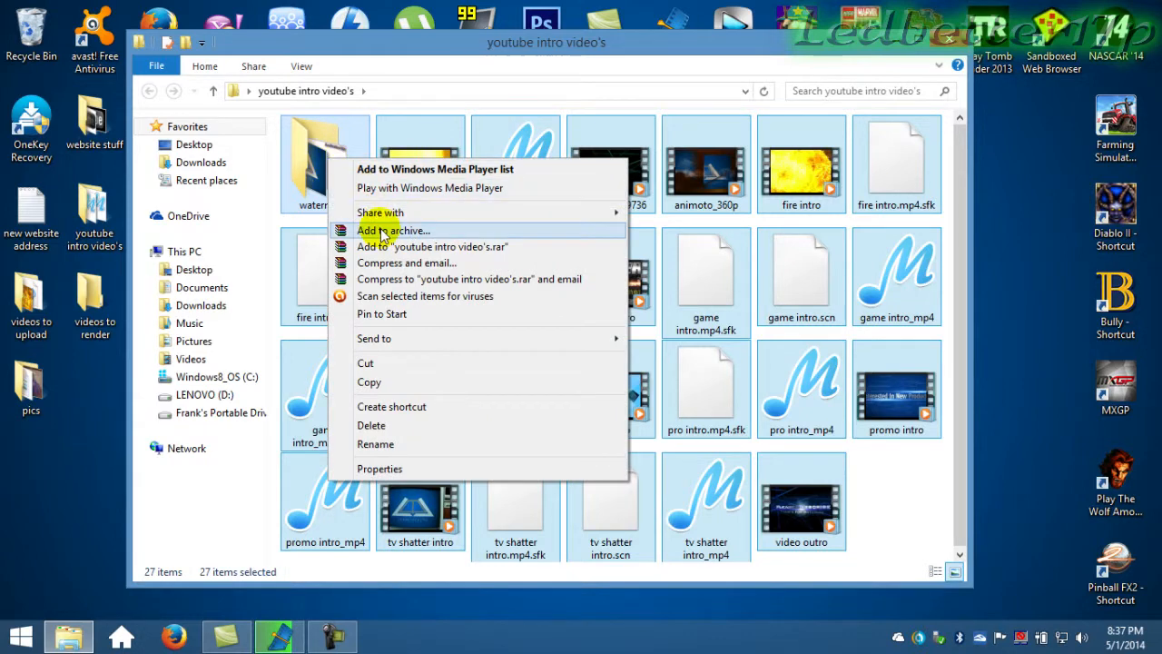
pyautogui.click(392, 229)
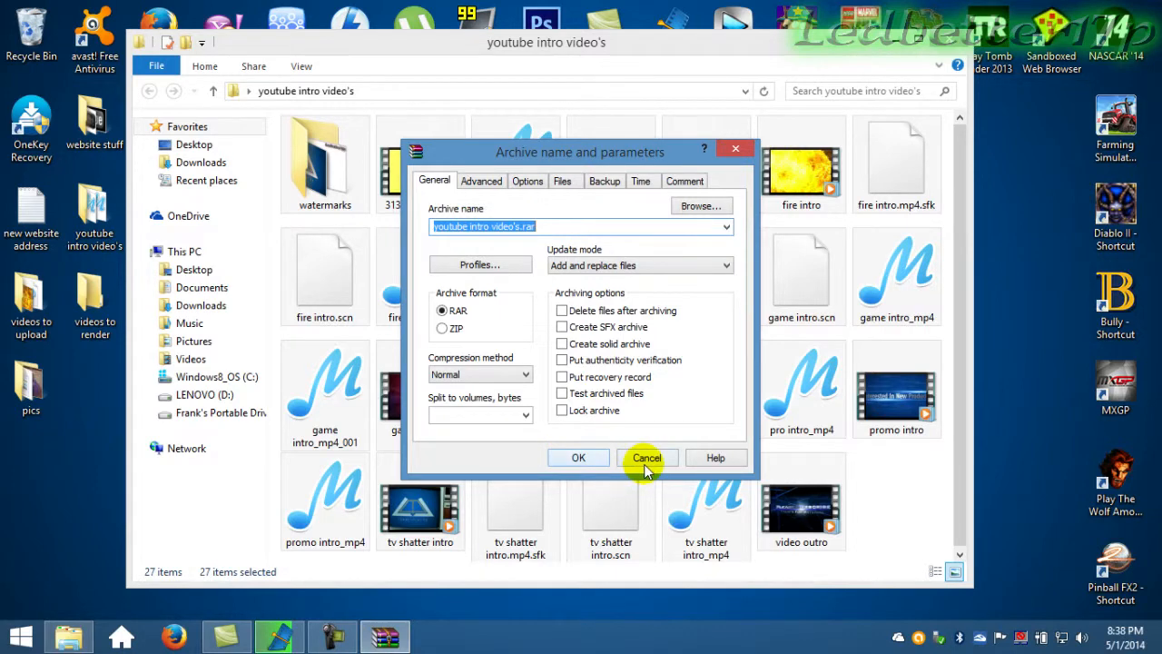
pyautogui.click(646, 457)
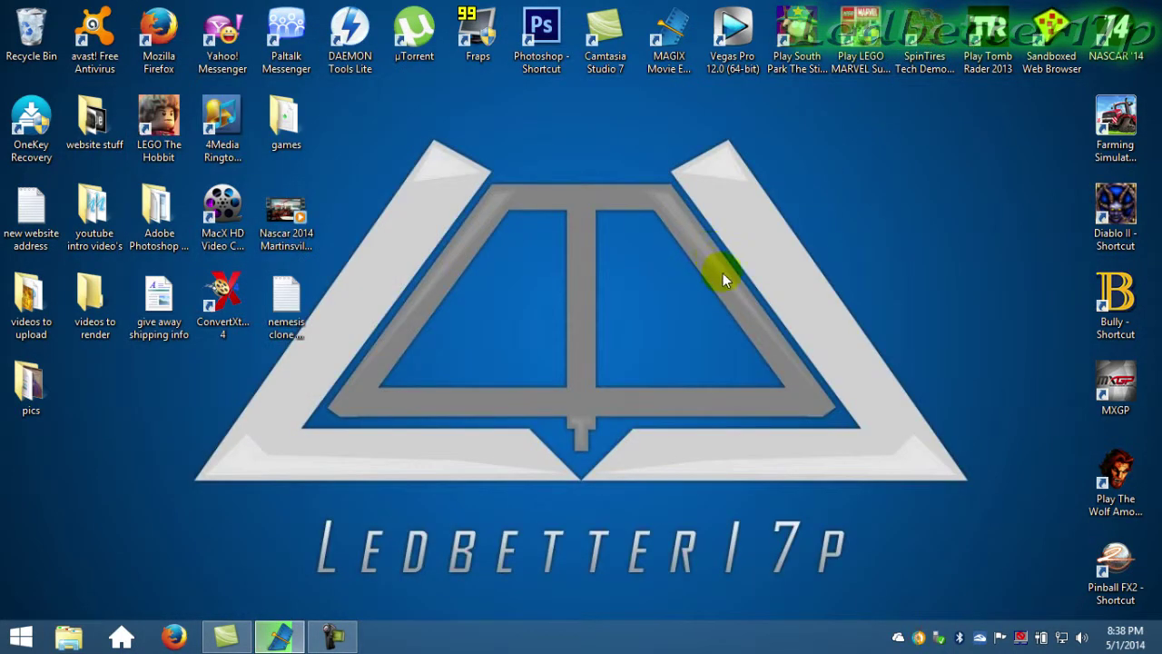
pyautogui.moveTo(409, 225)
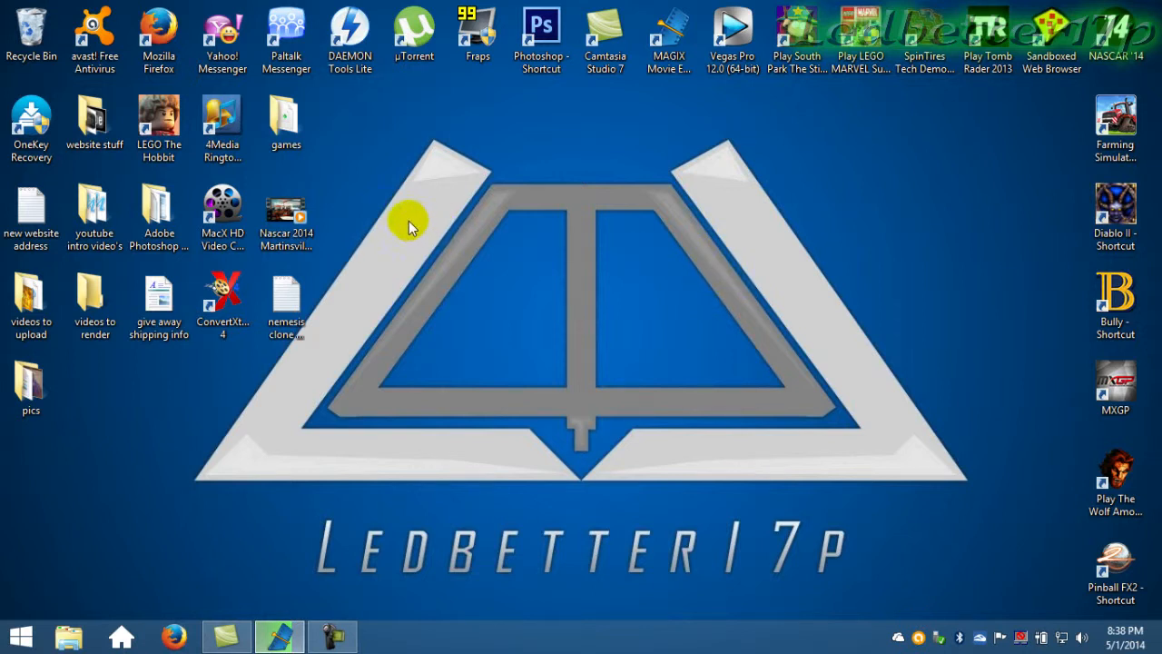
pyautogui.moveTo(127, 209)
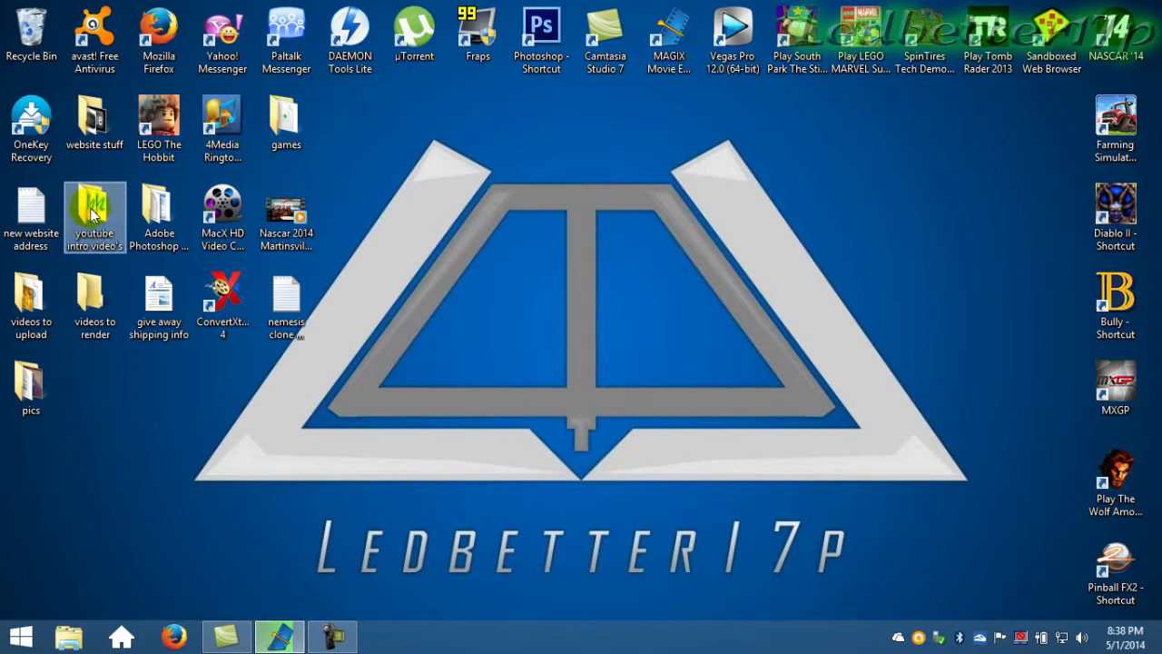
pyautogui.moveTo(109, 255)
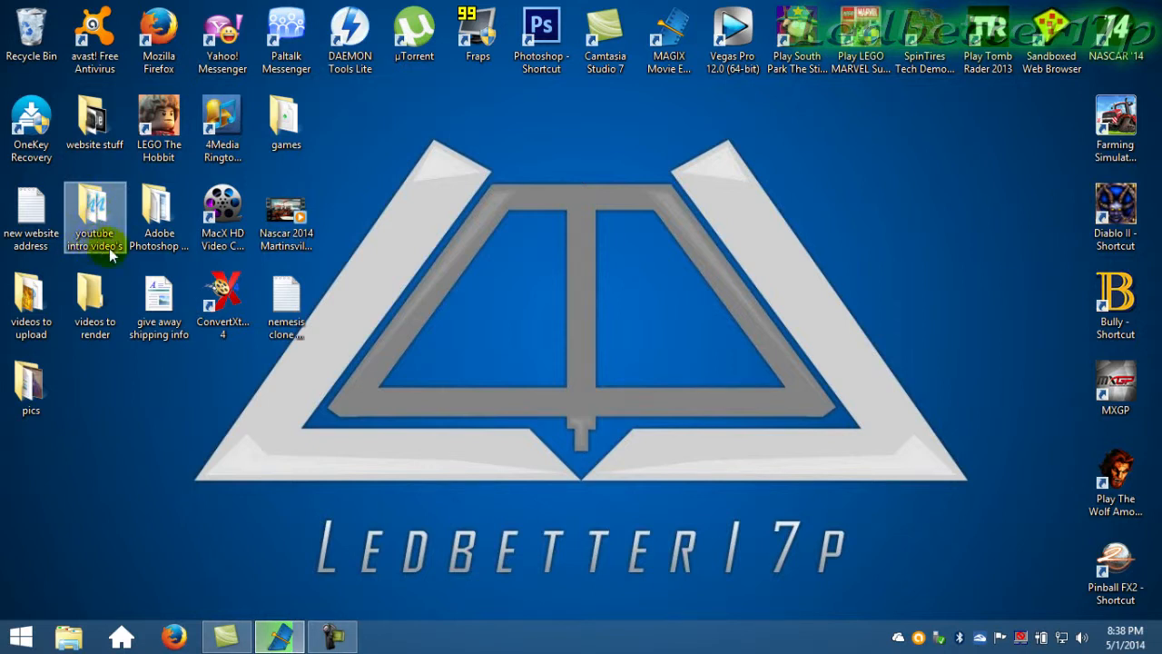
# Step: Choose Add to archive on the desktop folder, preset to youtube intro video's.rar as RAR
pyautogui.rightClick(94, 218)
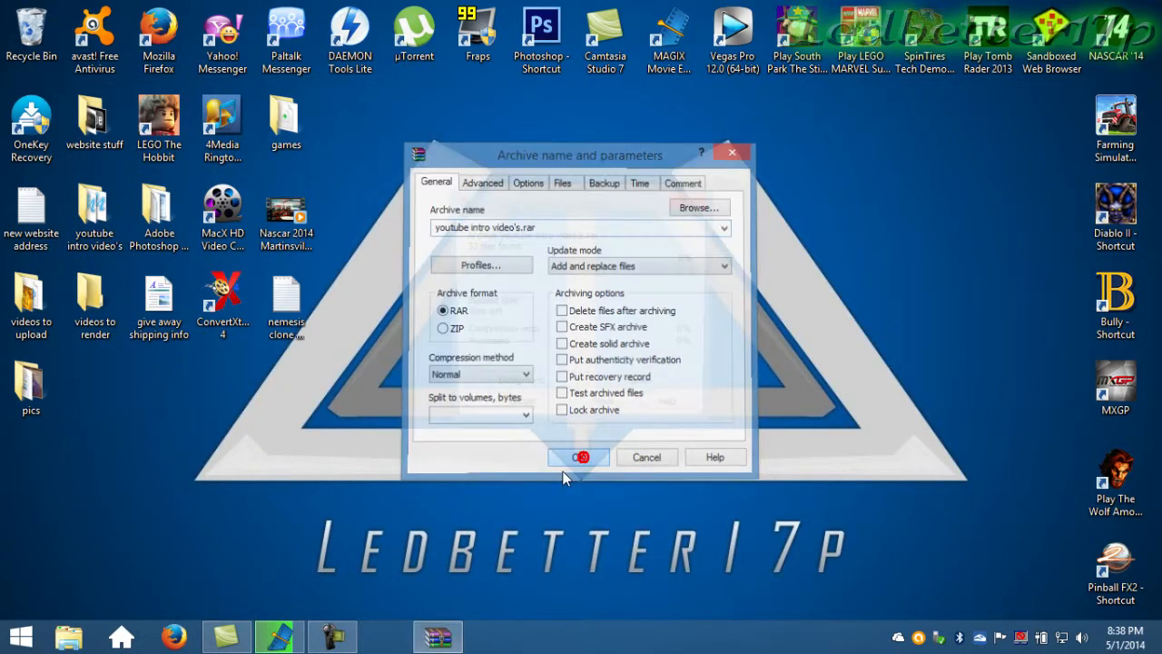
# Step: Confirm the settings so WinRAR builds youtube intro video's.rar on the desktop
pyautogui.click(577, 458)
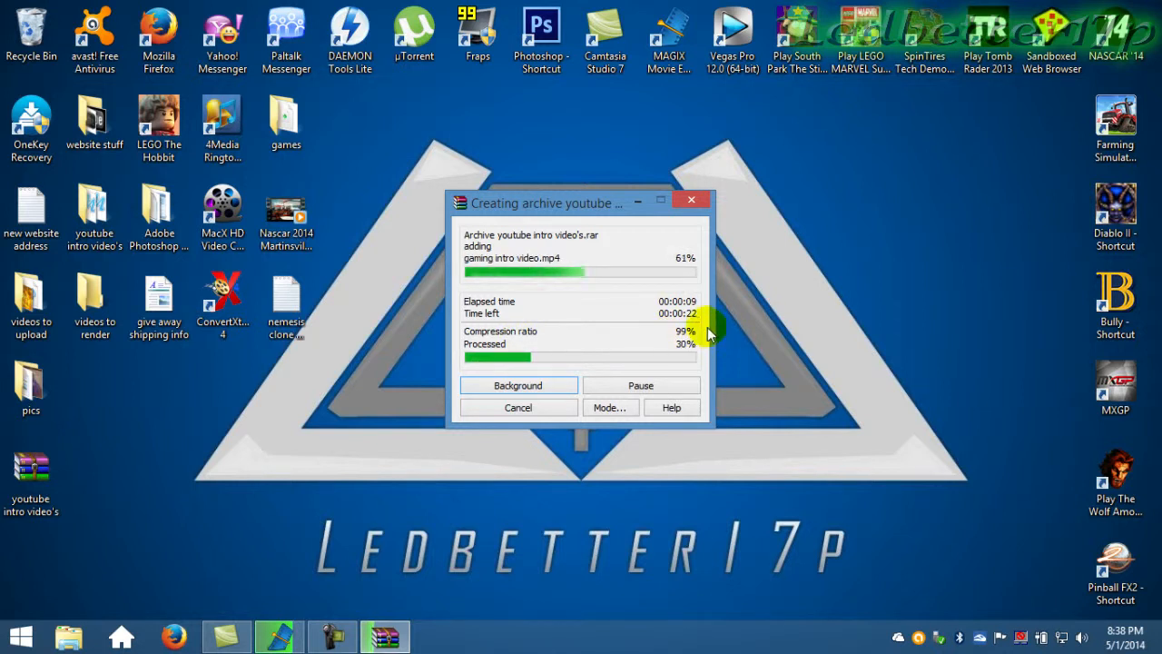
pyautogui.moveTo(523, 312)
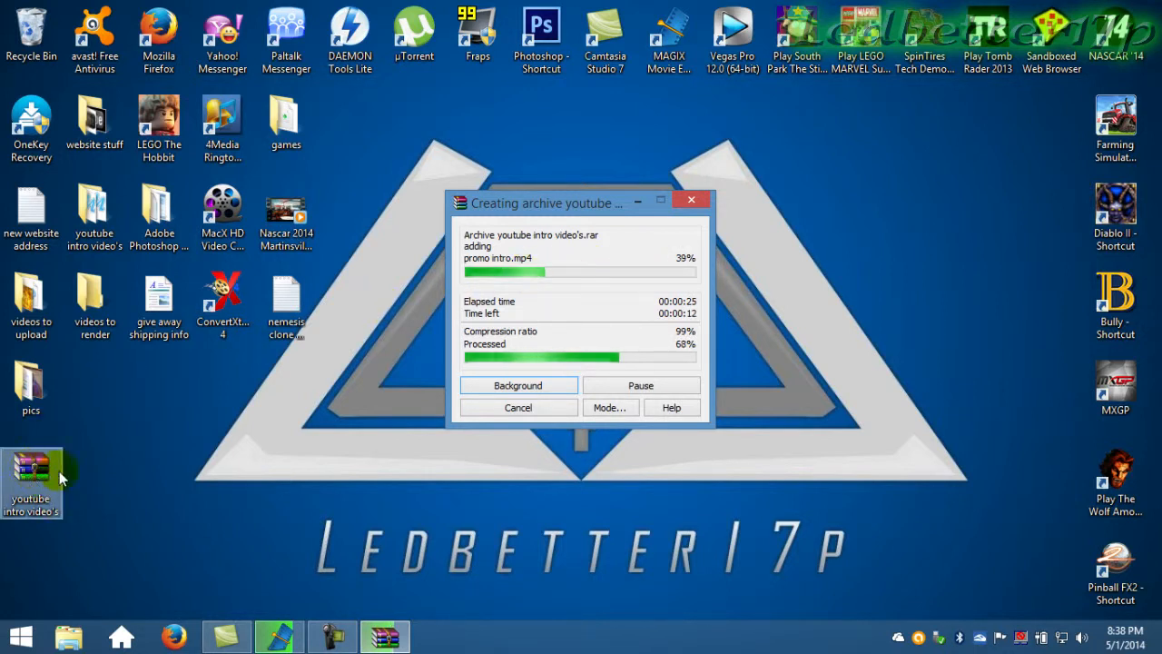
pyautogui.moveTo(251, 444)
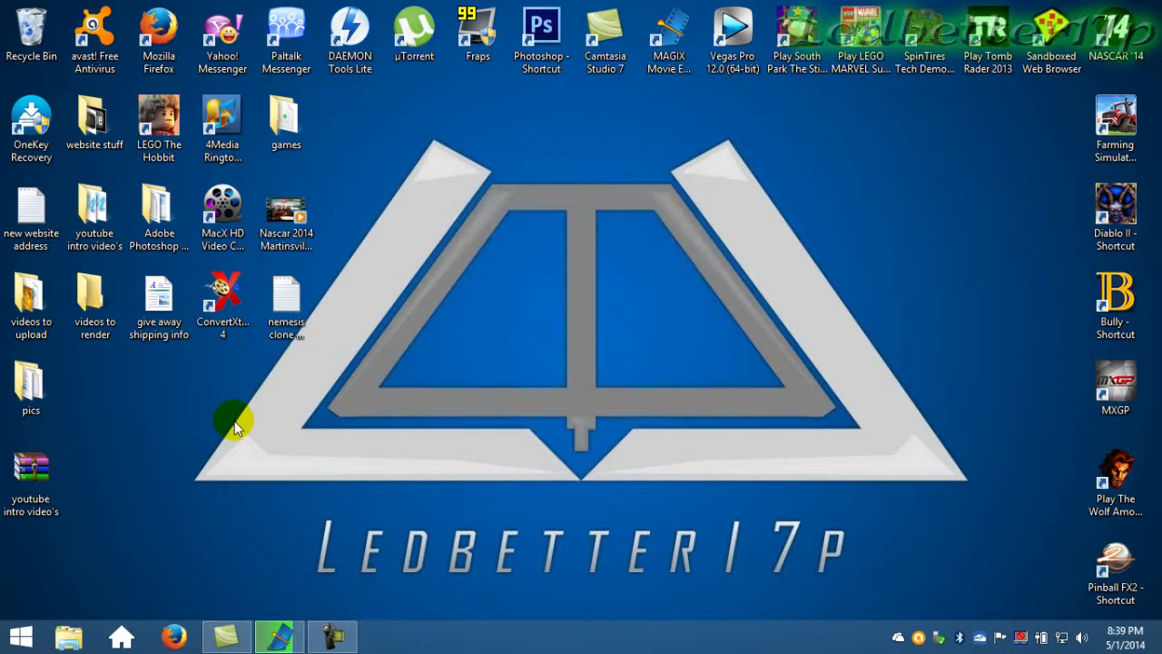
pyautogui.moveTo(167, 432)
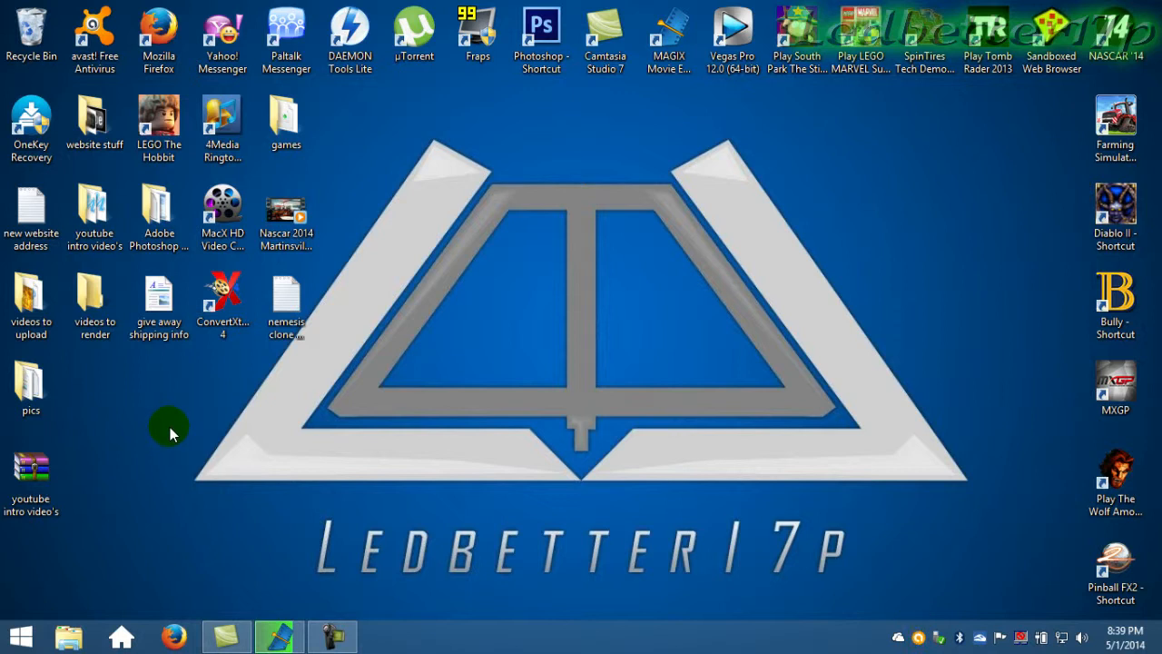
pyautogui.moveTo(32, 472)
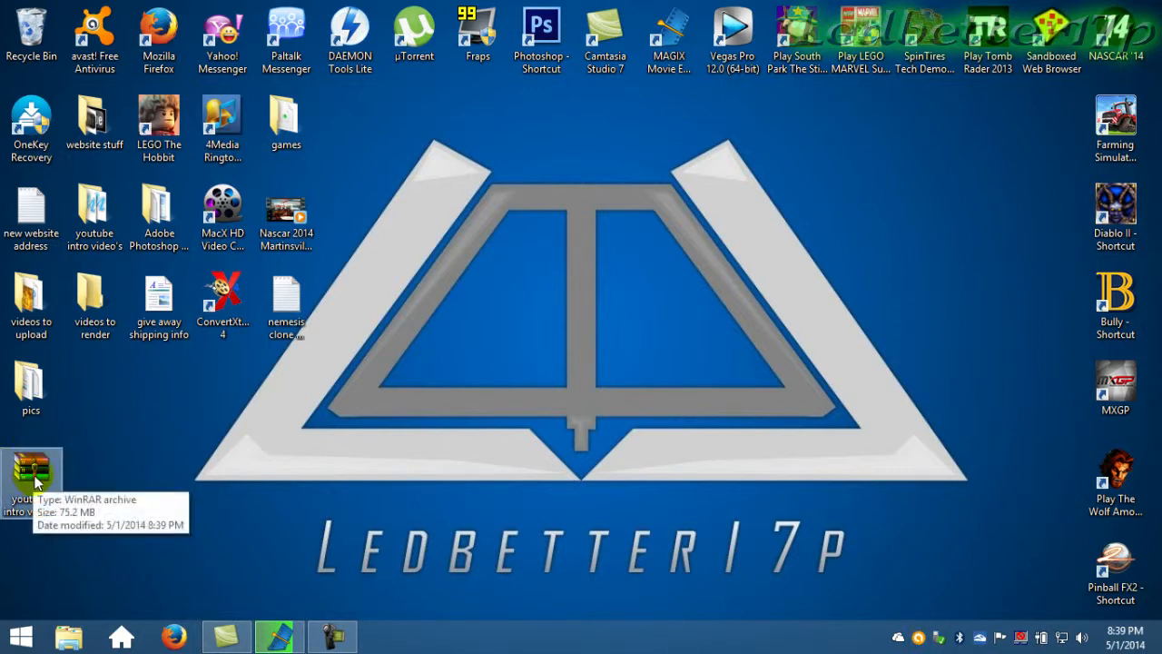
# Step: Drag the 75.2 MB youtube intro video's.rar icon up beside the pics folder
pyautogui.moveTo(33, 473); pyautogui.dragTo(94, 396)
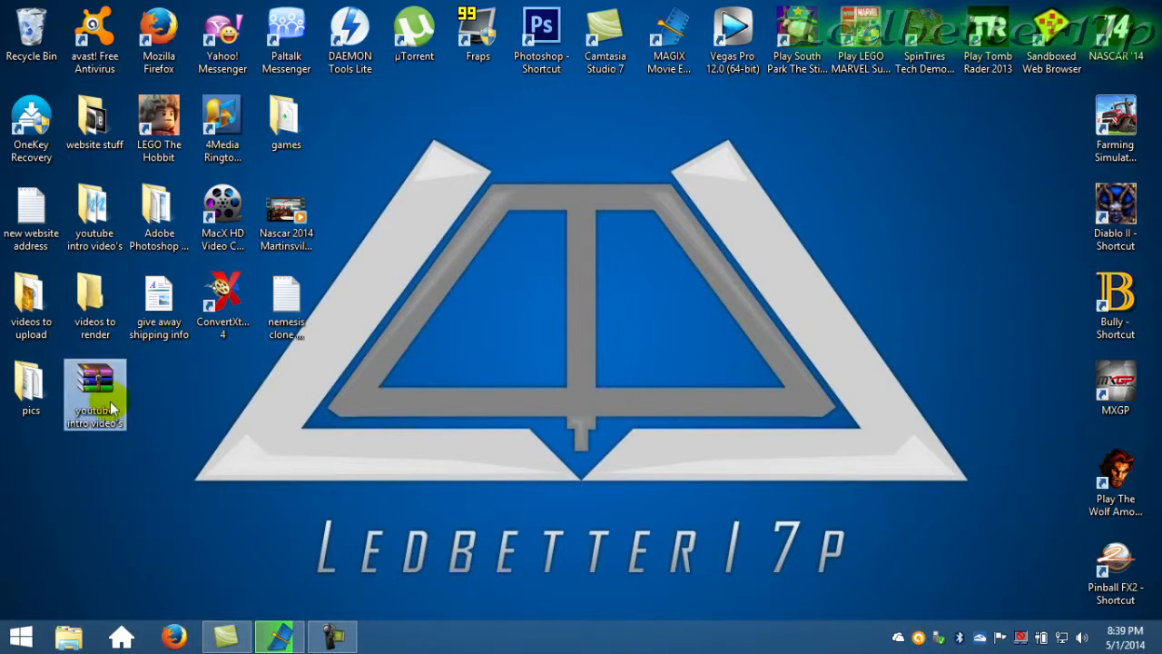
pyautogui.doubleClick(95, 396)
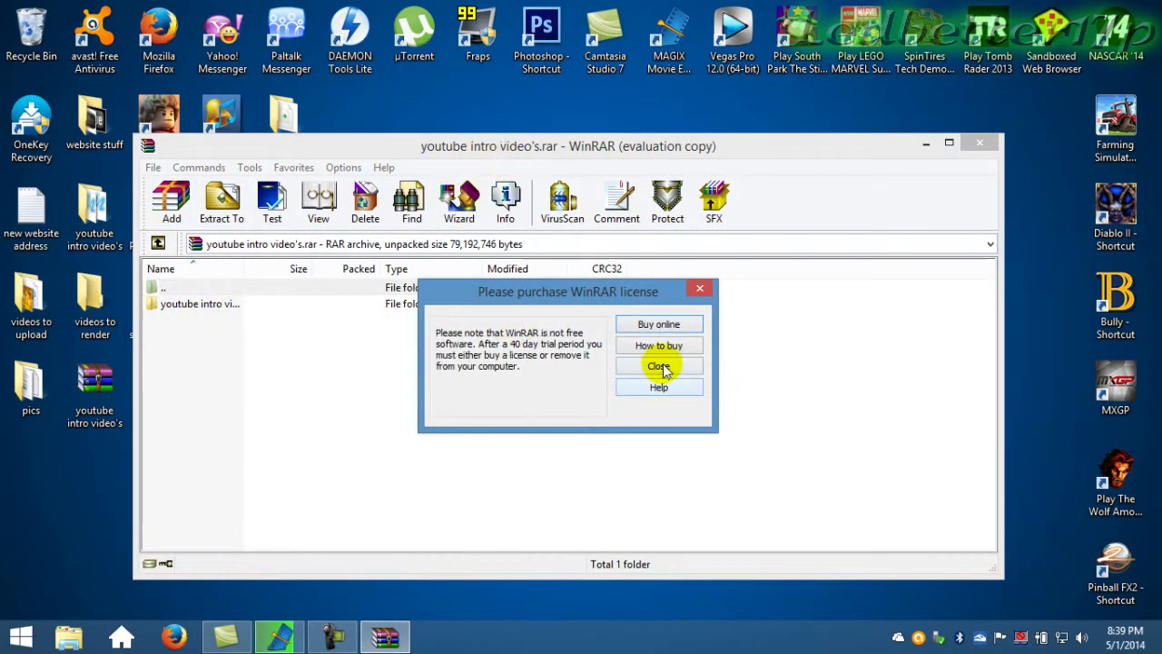
pyautogui.click(657, 365)
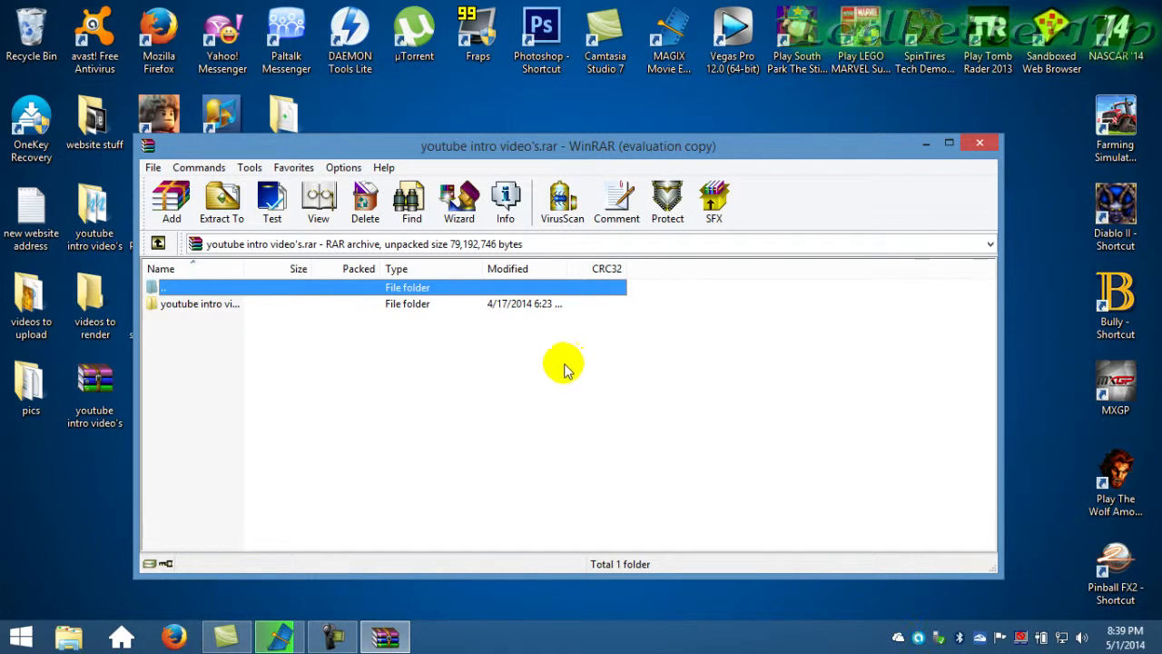
pyautogui.moveTo(716, 147)
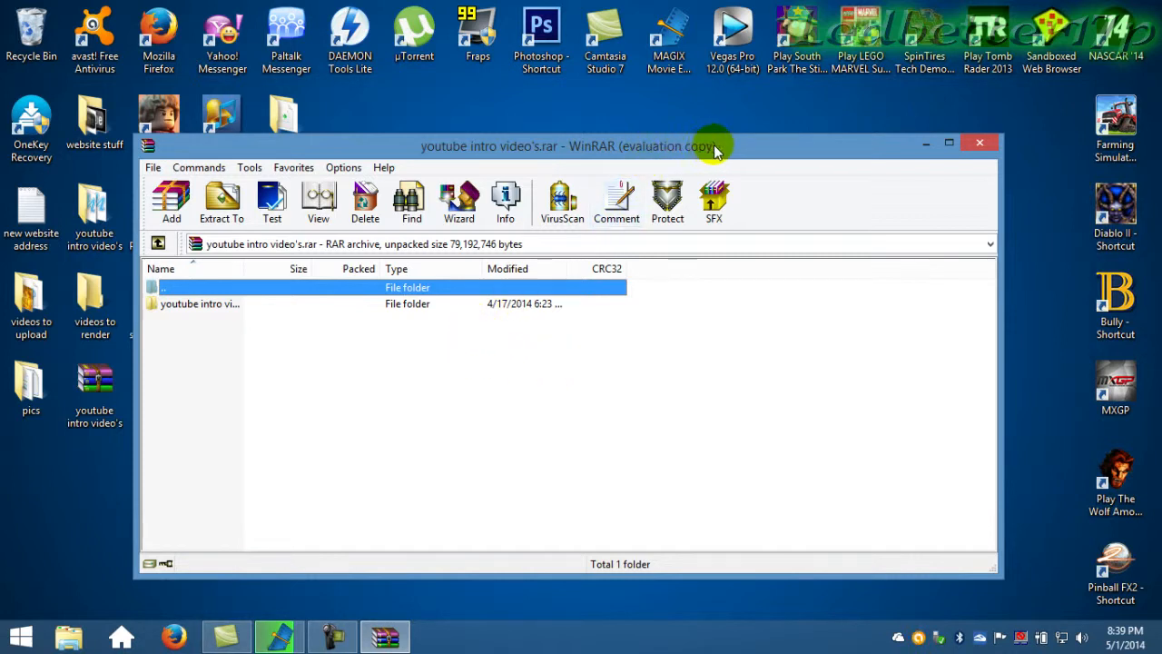
pyautogui.moveTo(198, 304)
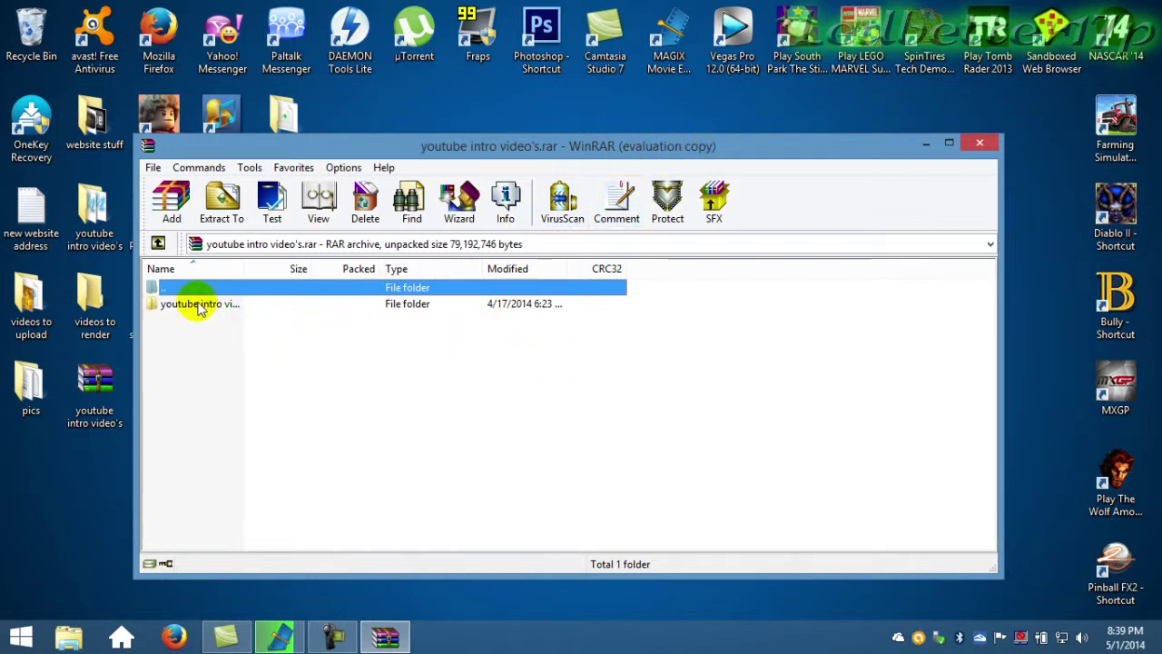
pyautogui.moveTo(191, 304)
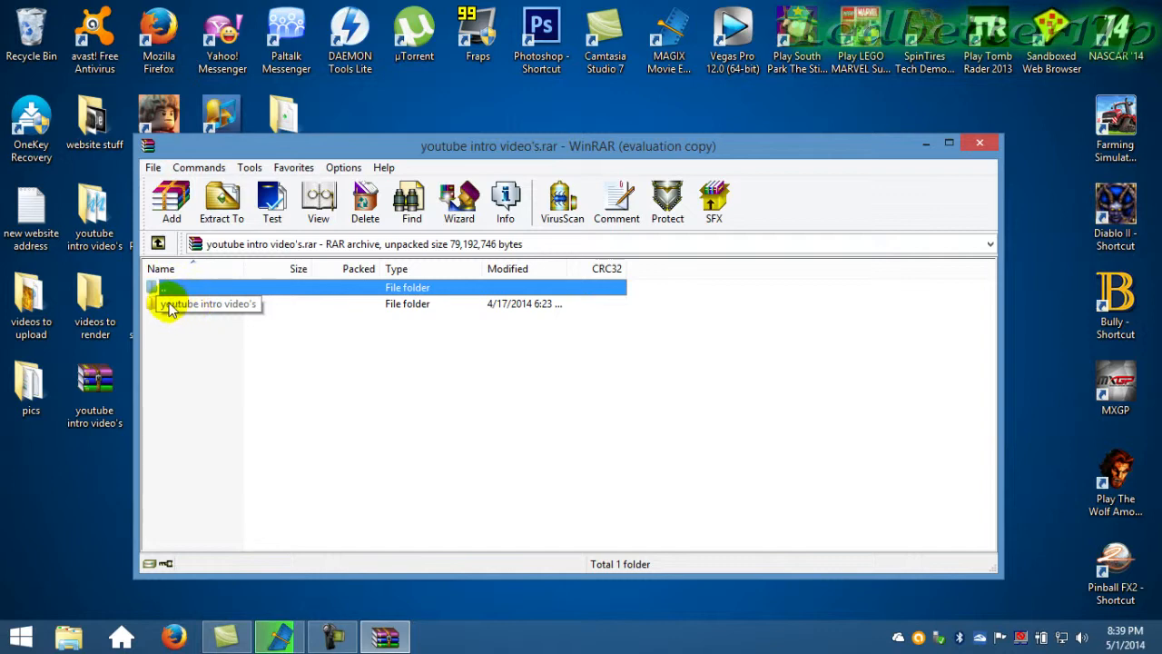
pyautogui.doubleClick(209, 303)
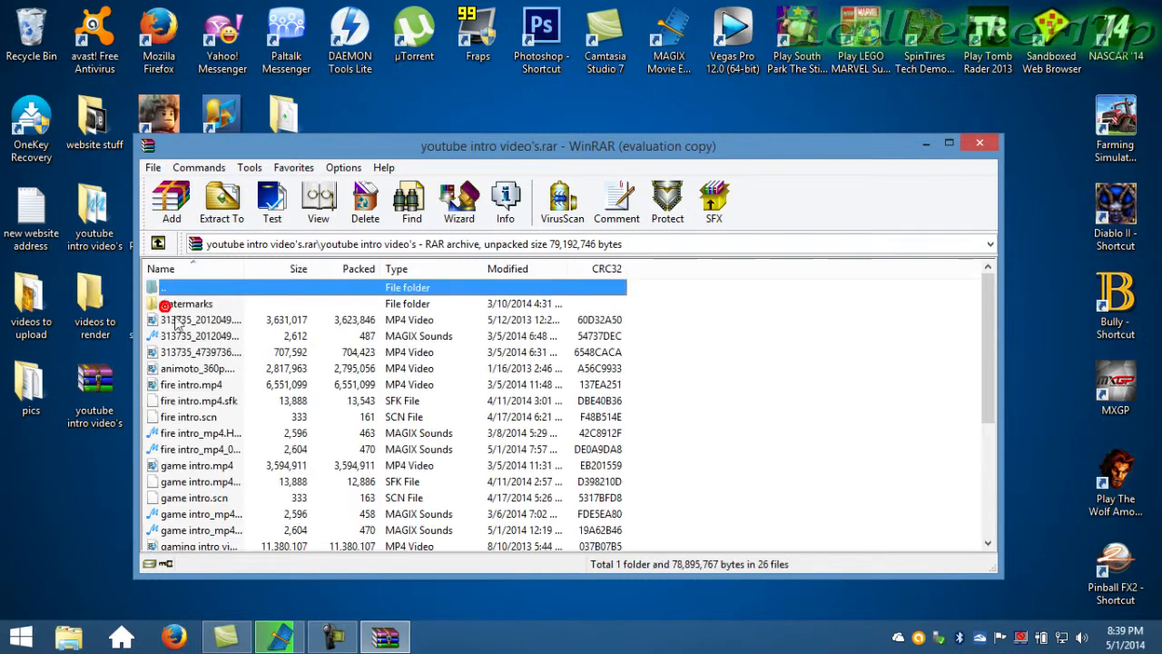
pyautogui.moveTo(263, 367)
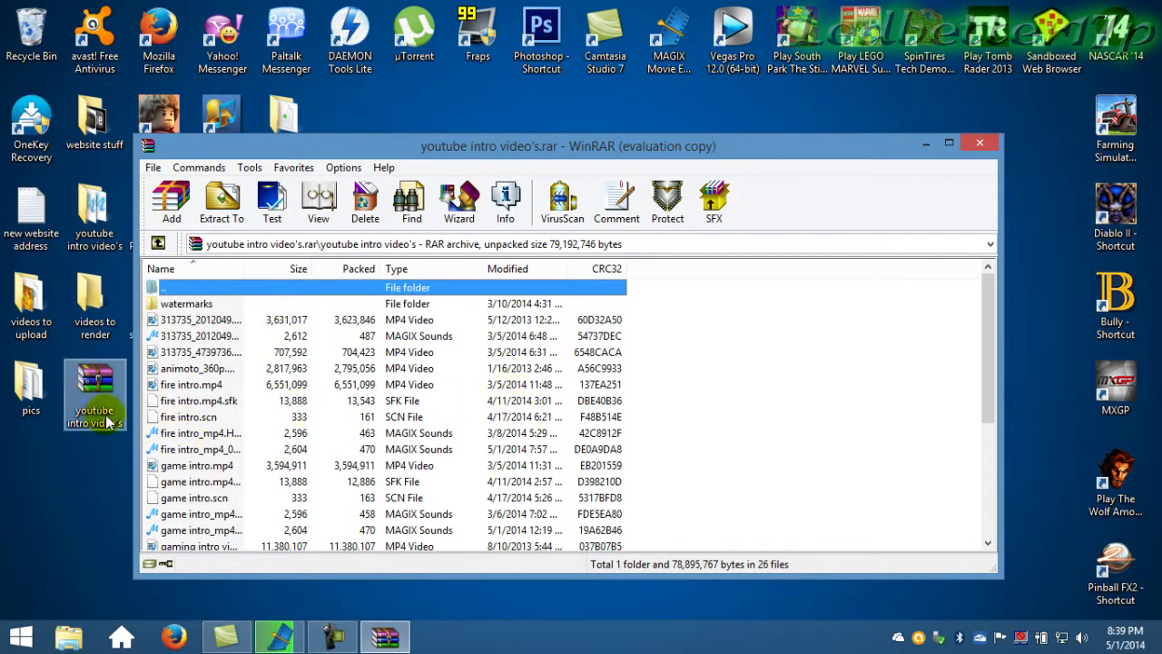
pyautogui.moveTo(755, 403)
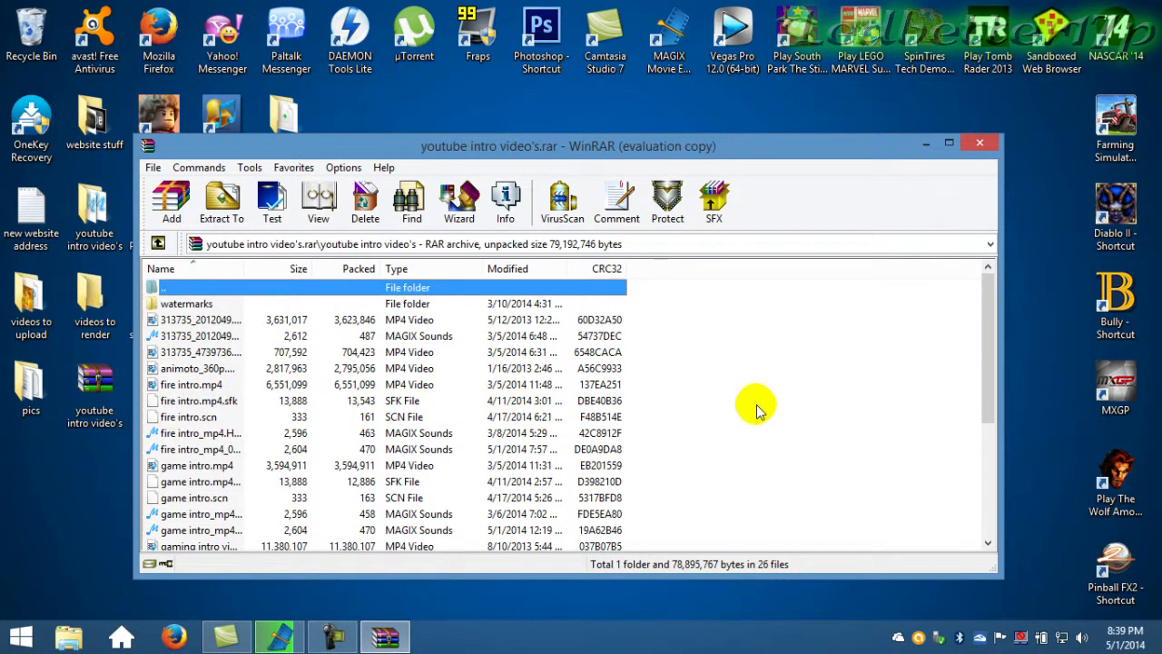
pyautogui.click(980, 141)
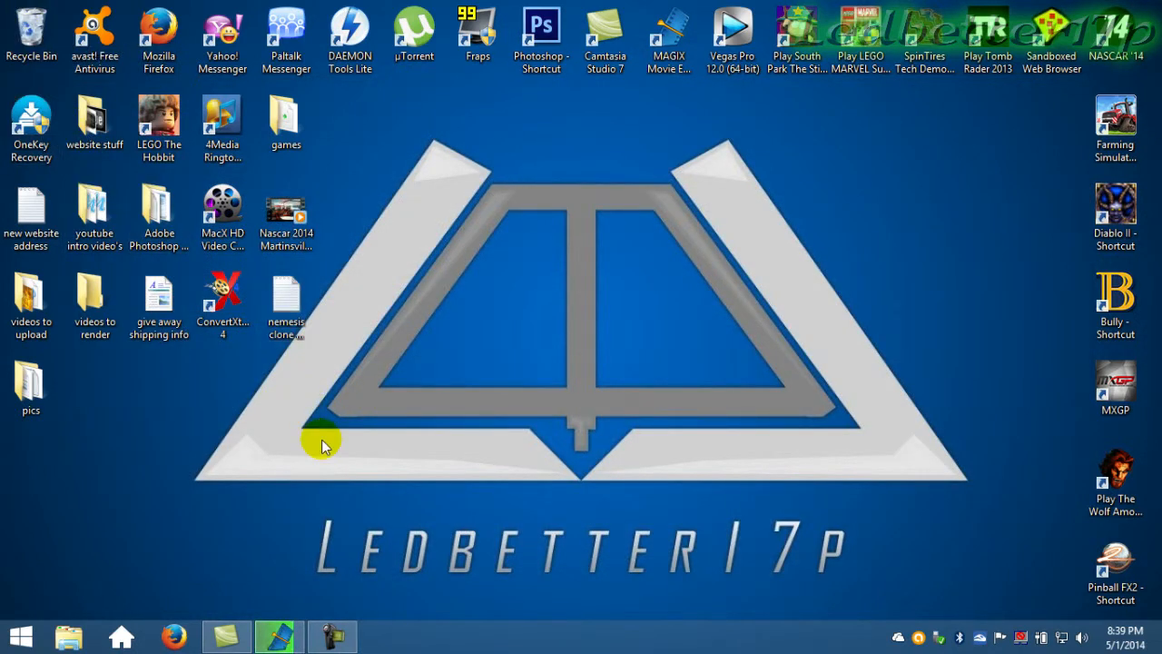
pyautogui.moveTo(463, 380)
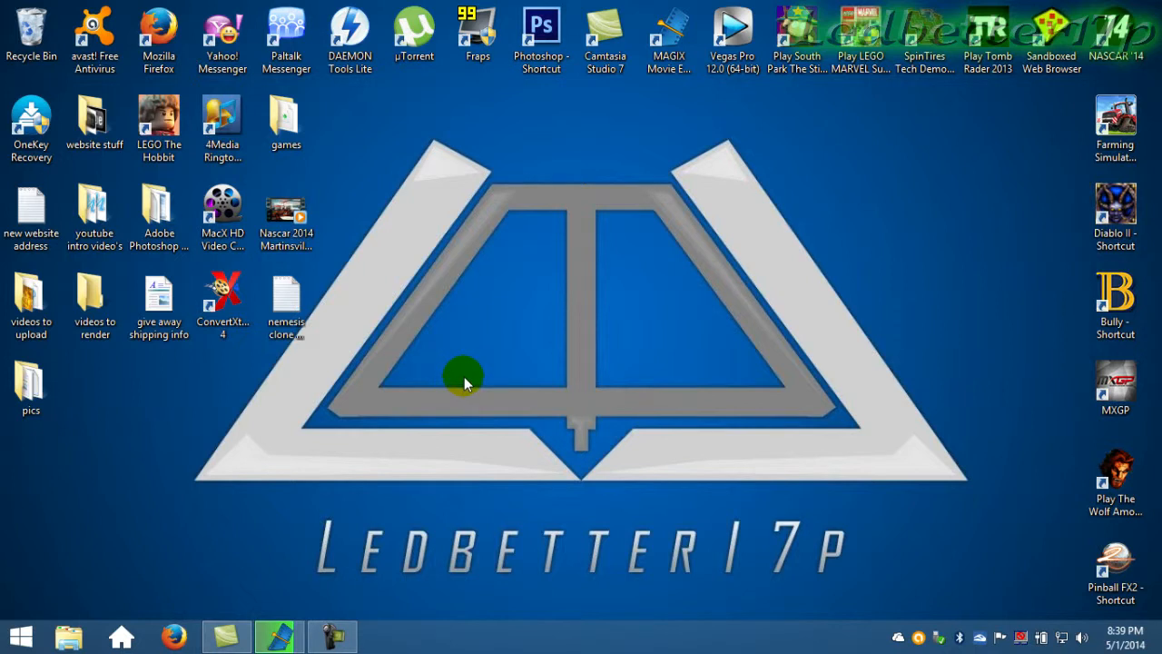
pyautogui.moveTo(481, 349)
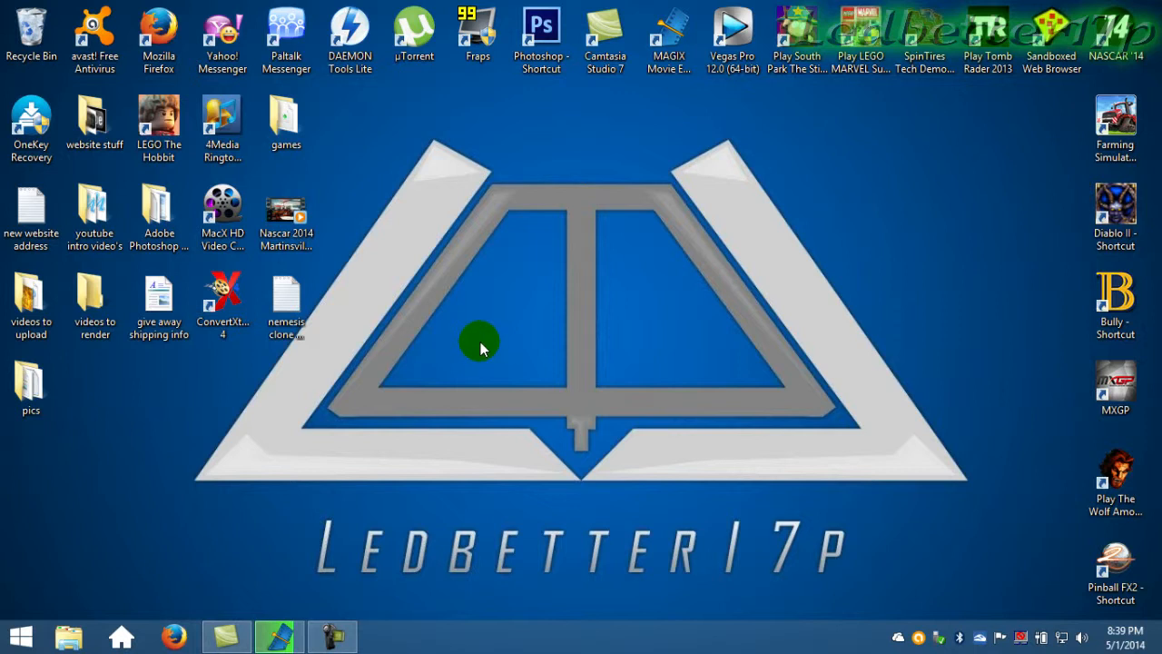
pyautogui.moveTo(476, 345)
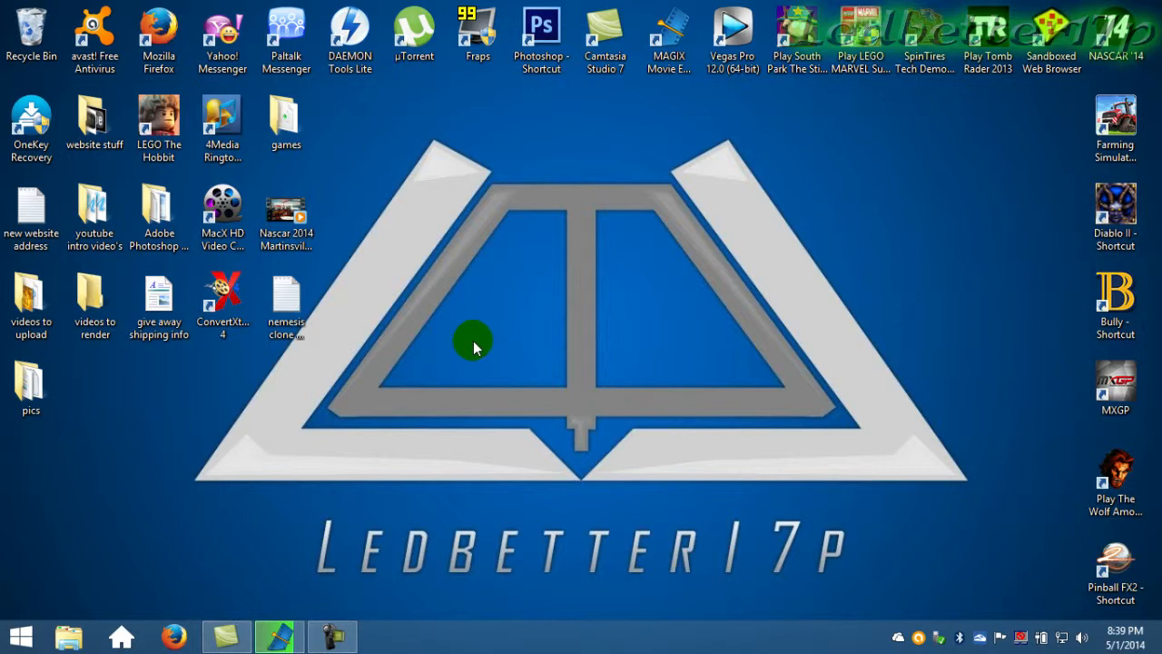
pyautogui.moveTo(941, 272)
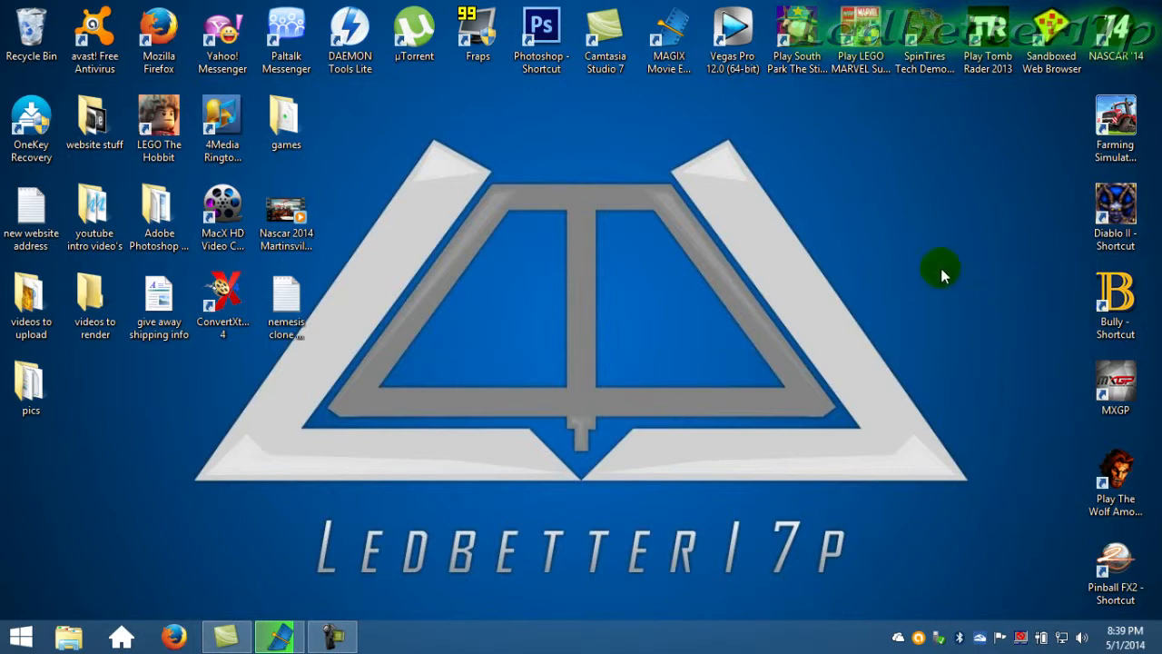